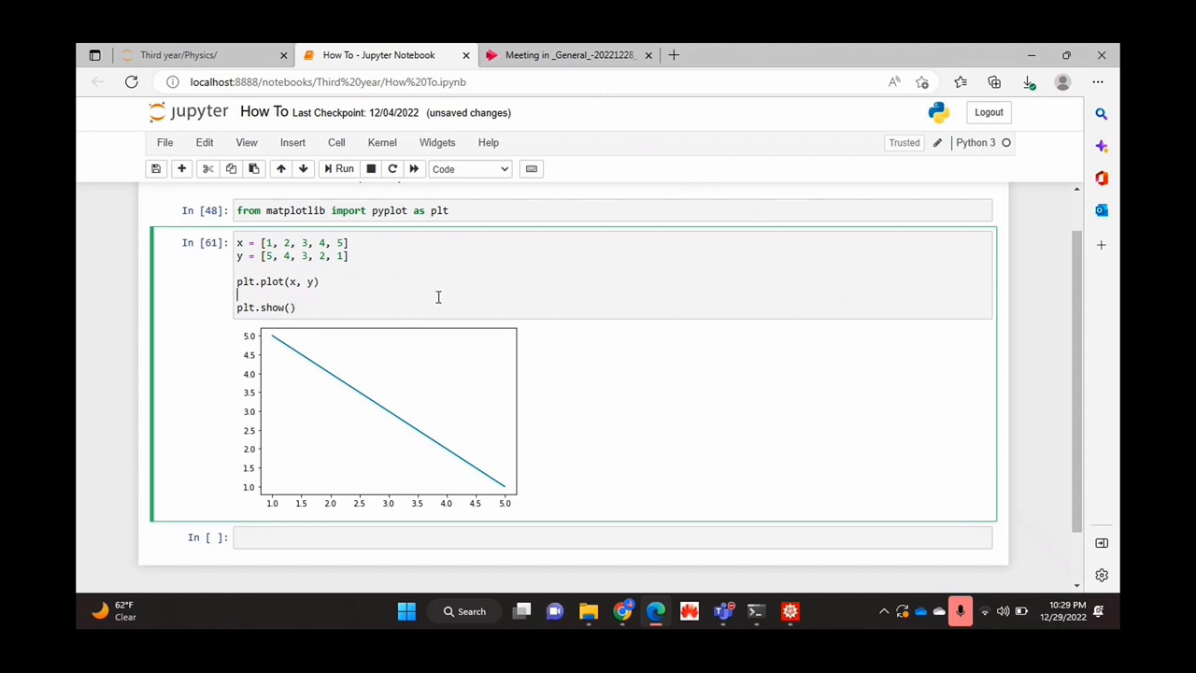
Add an empty plt.arrow() line between the plt.plot and plt.show lines
text(plt.)
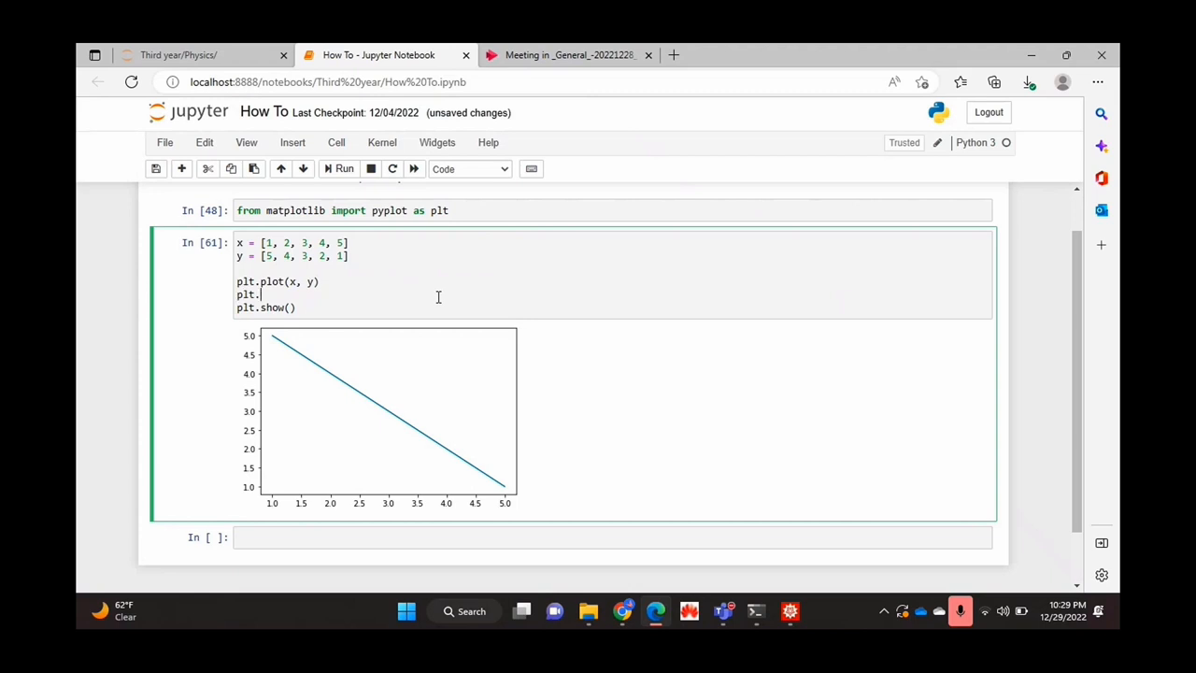
text(arrow()
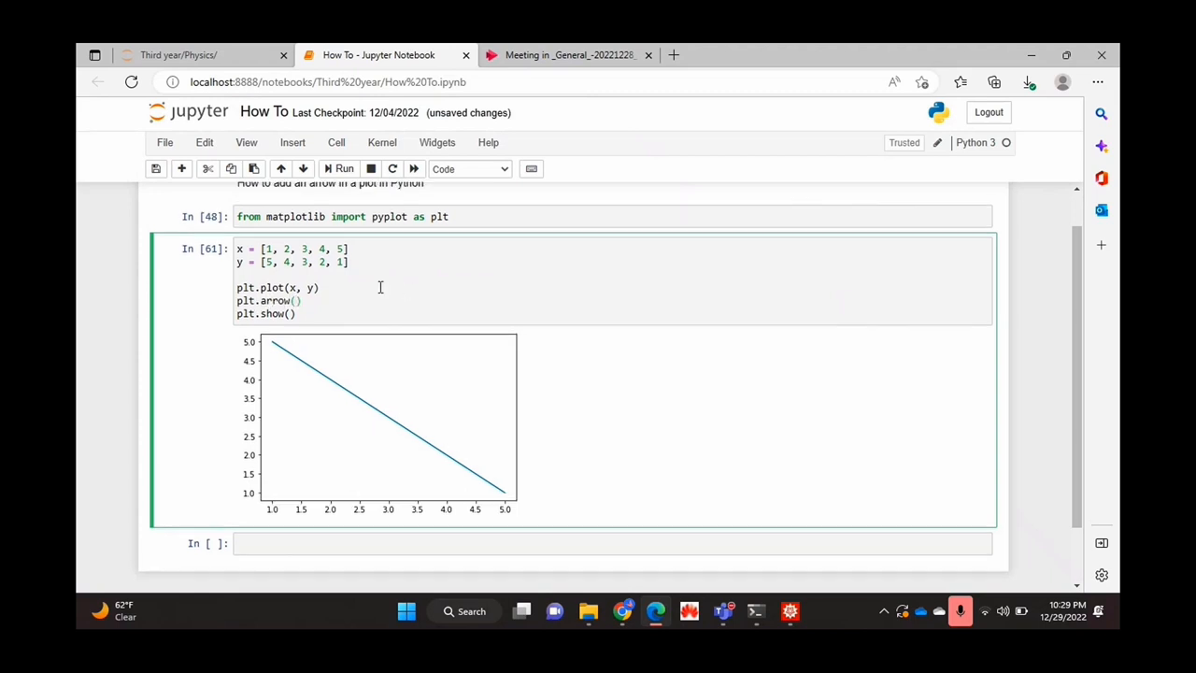
scroll(down, 3)
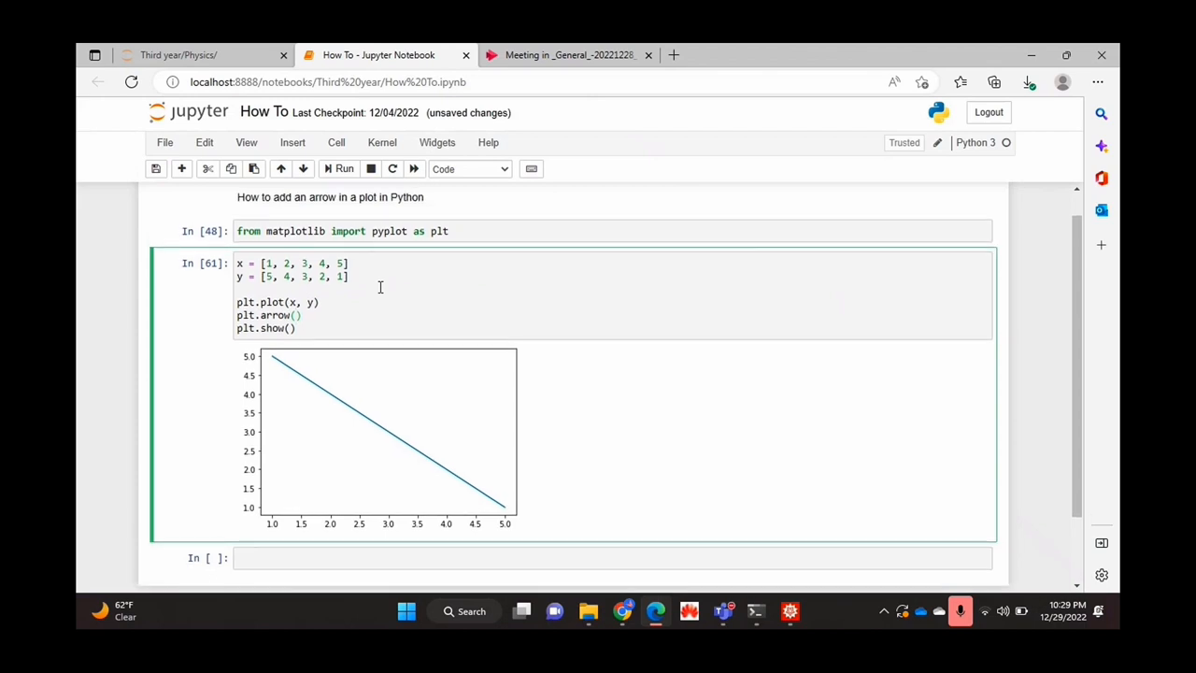
mouse_move(327, 493)
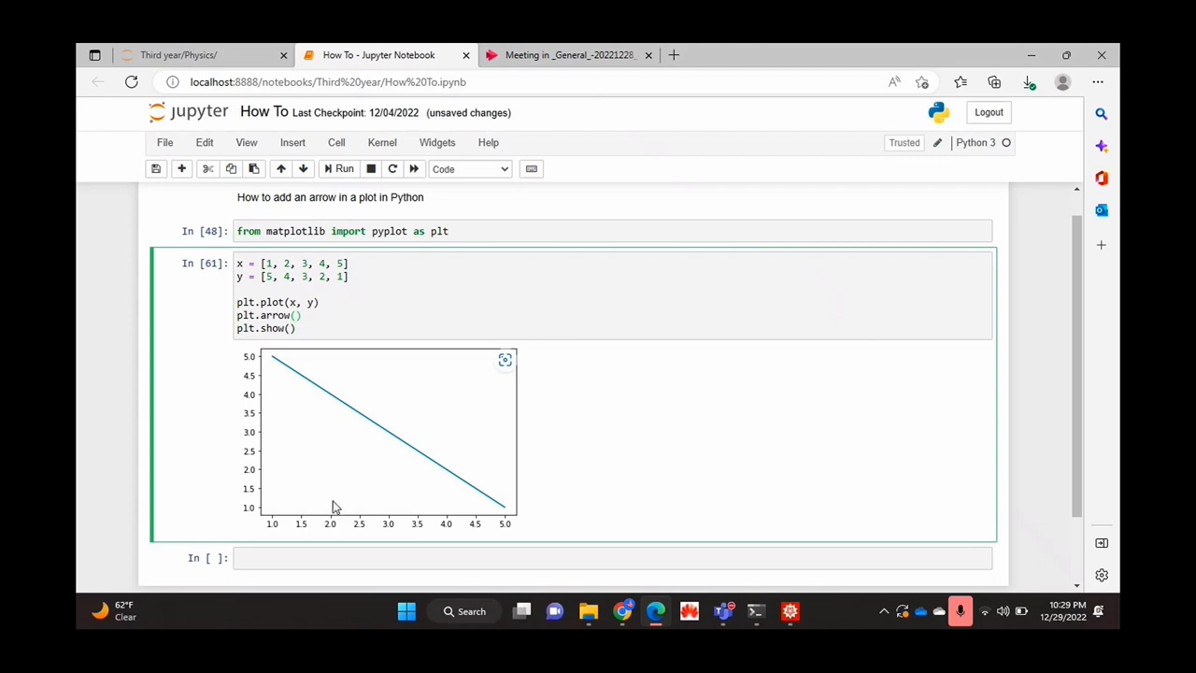
Fill plt.arrow with arguments 2, 2, 1, 0.5 and begin the width parameter
text(2,)
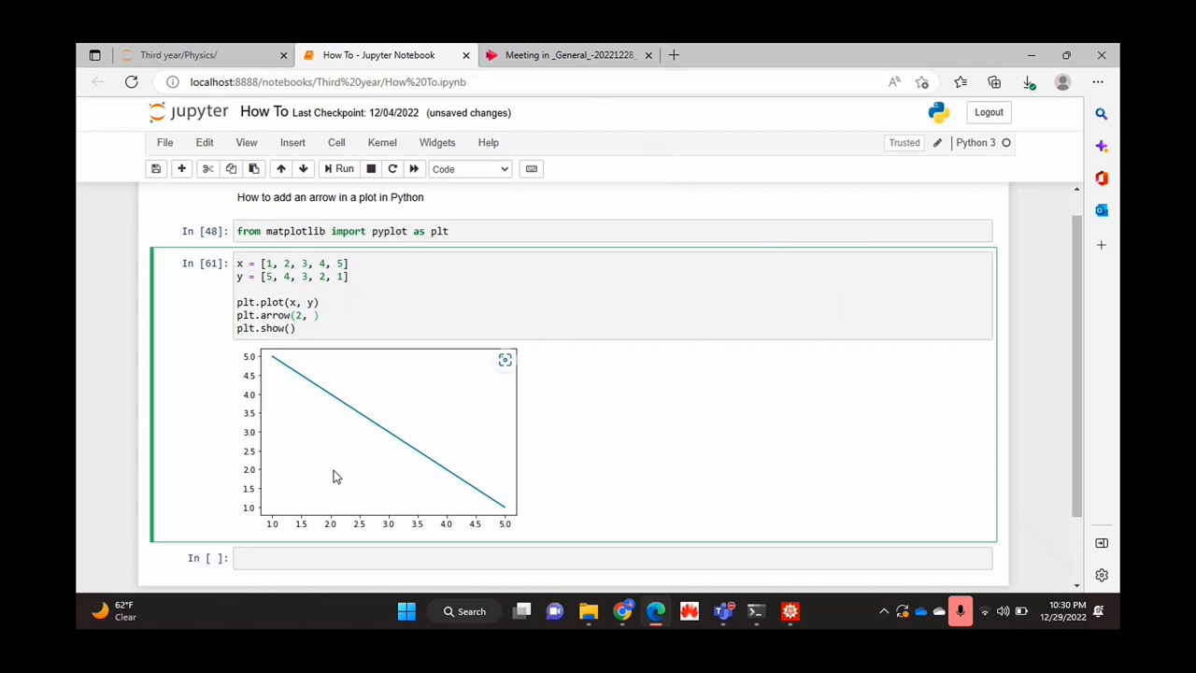
text(2)
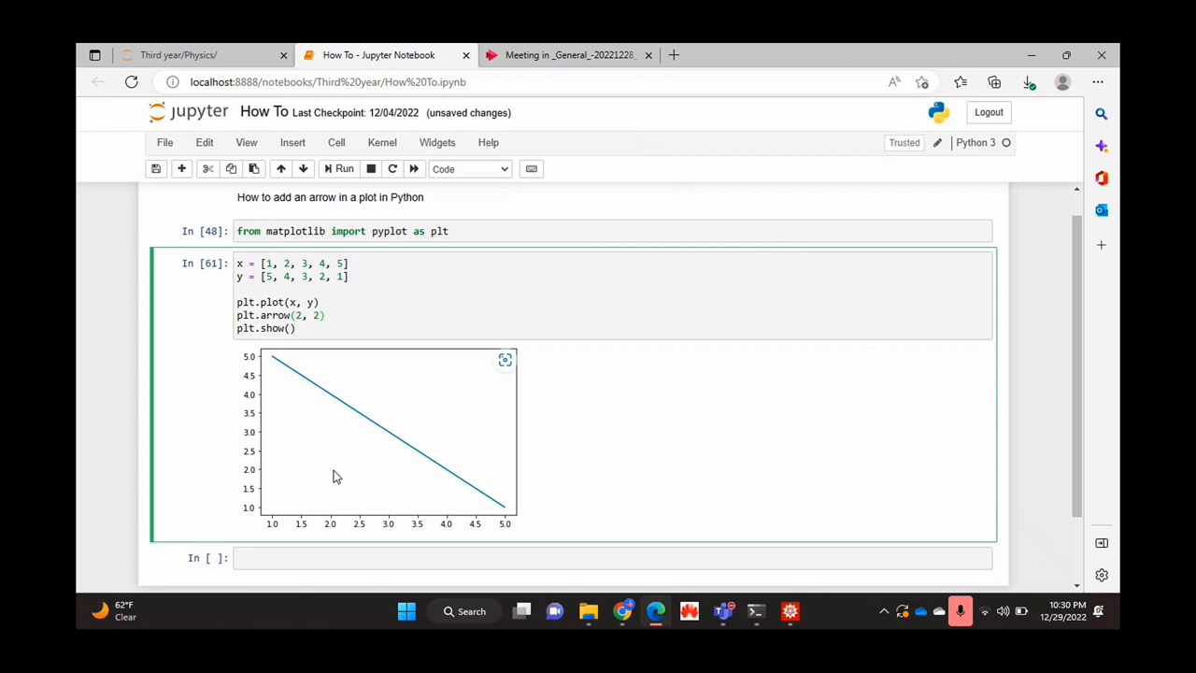
mouse_move(257, 479)
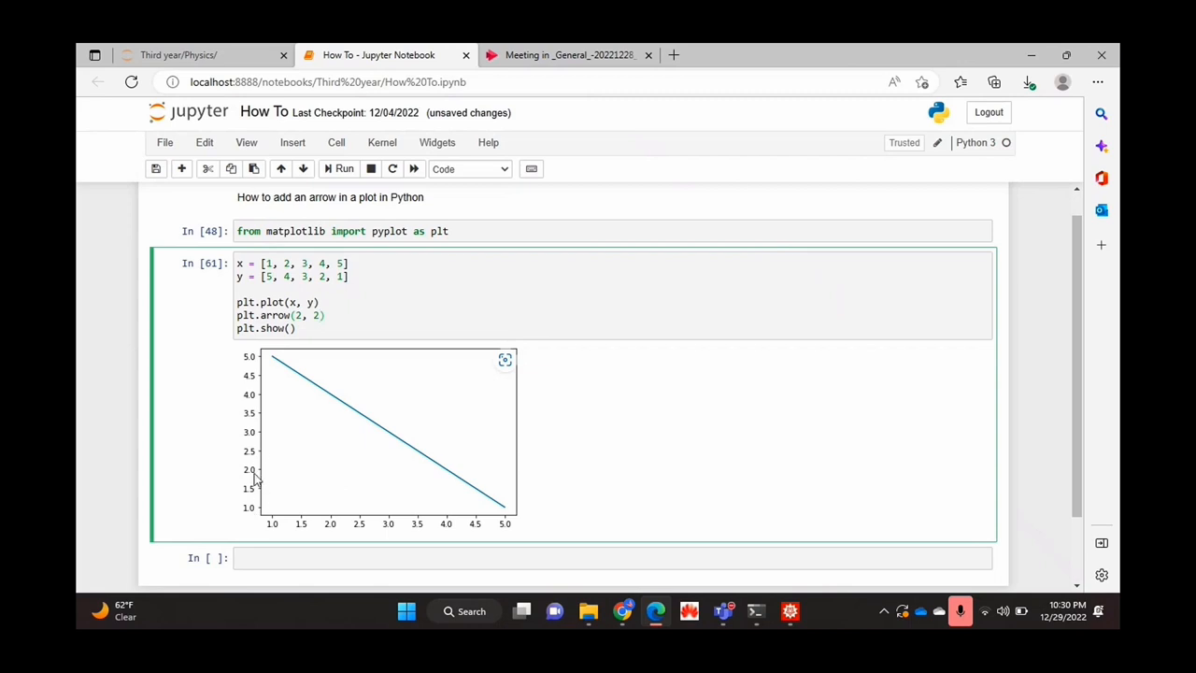
text(,)
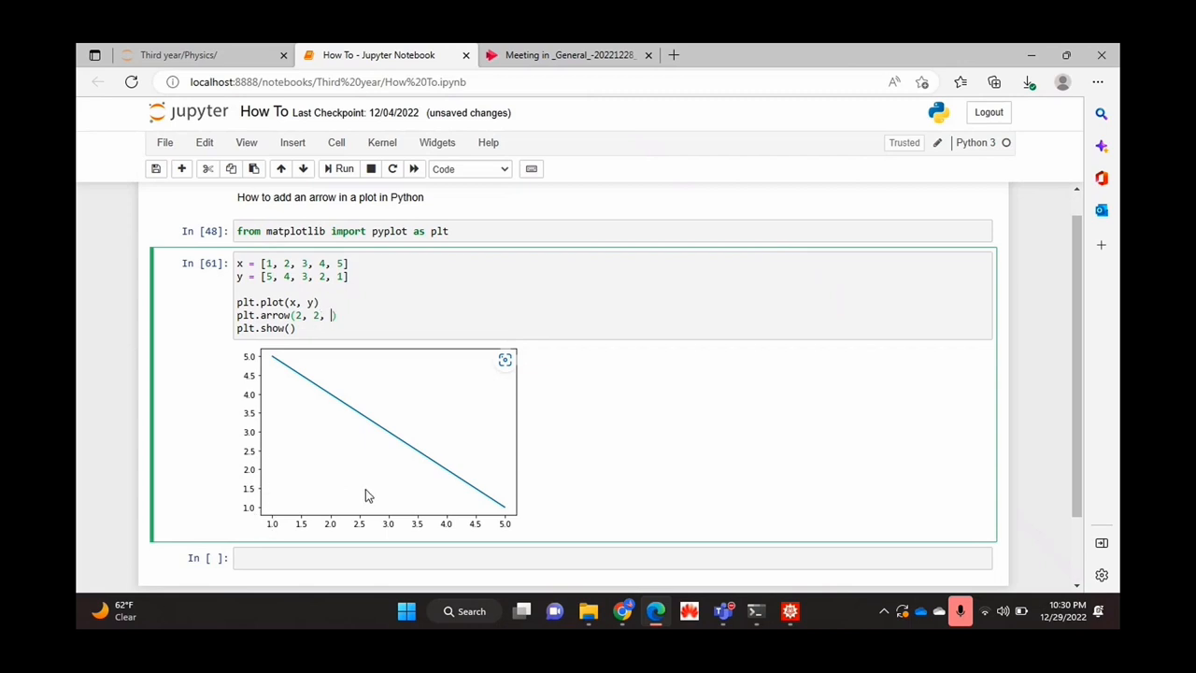
mouse_move(336, 489)
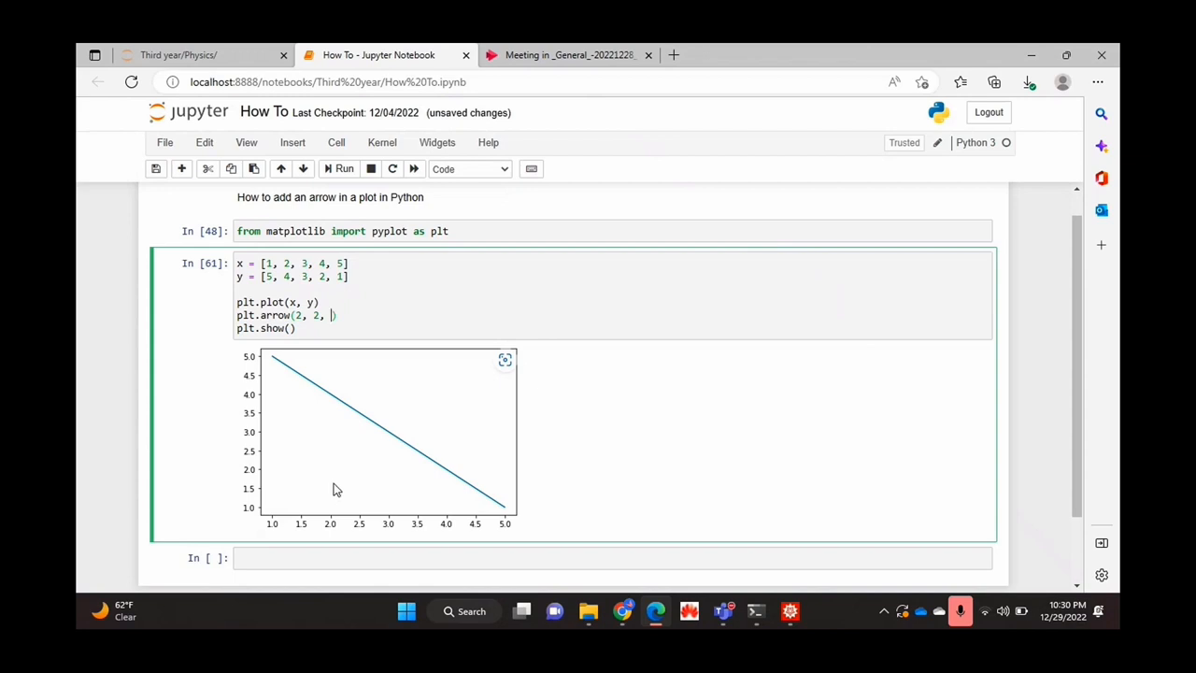
mouse_move(390, 487)
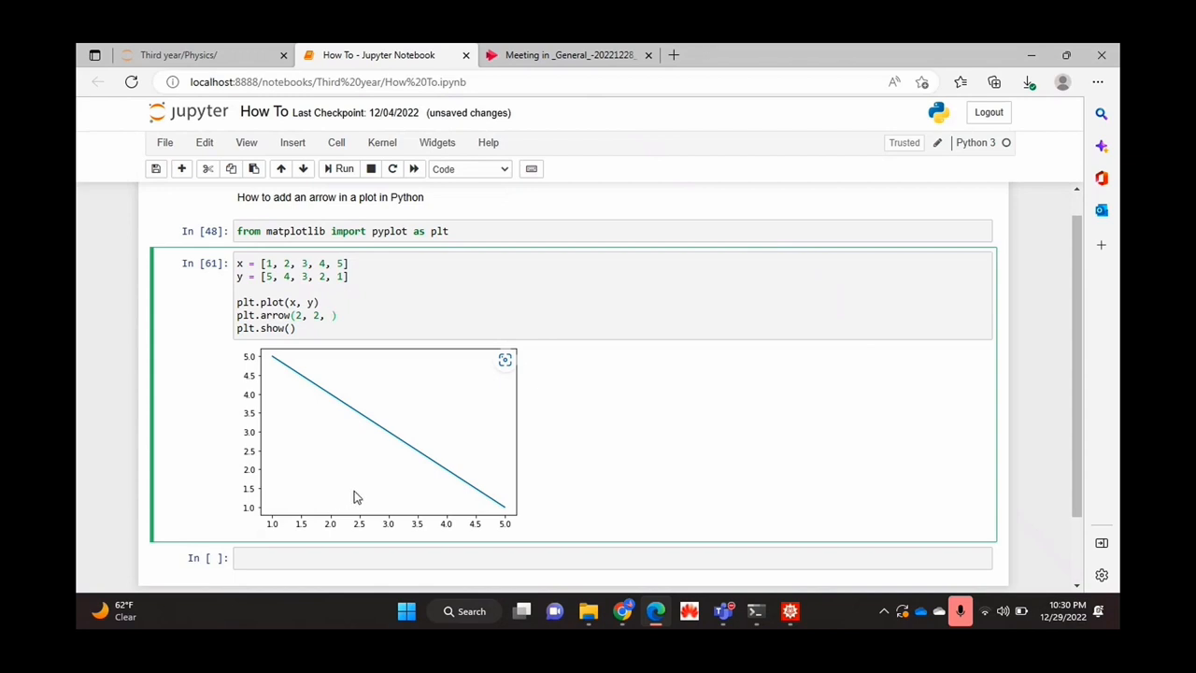
text(1,)
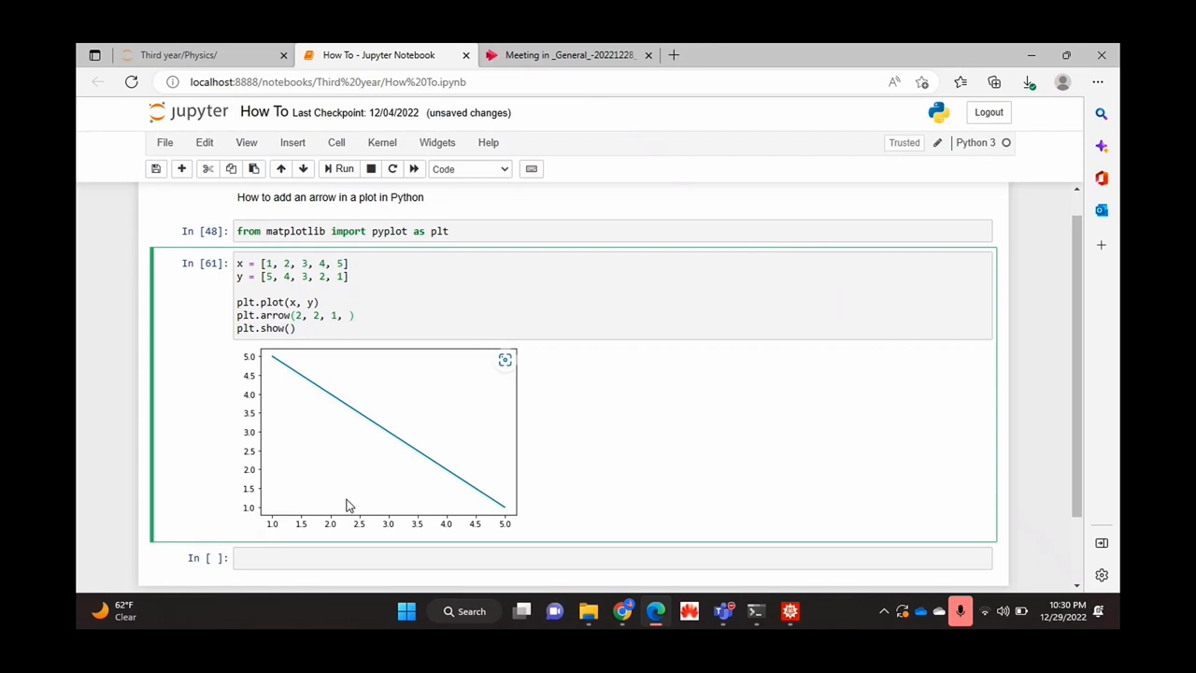
mouse_move(343, 466)
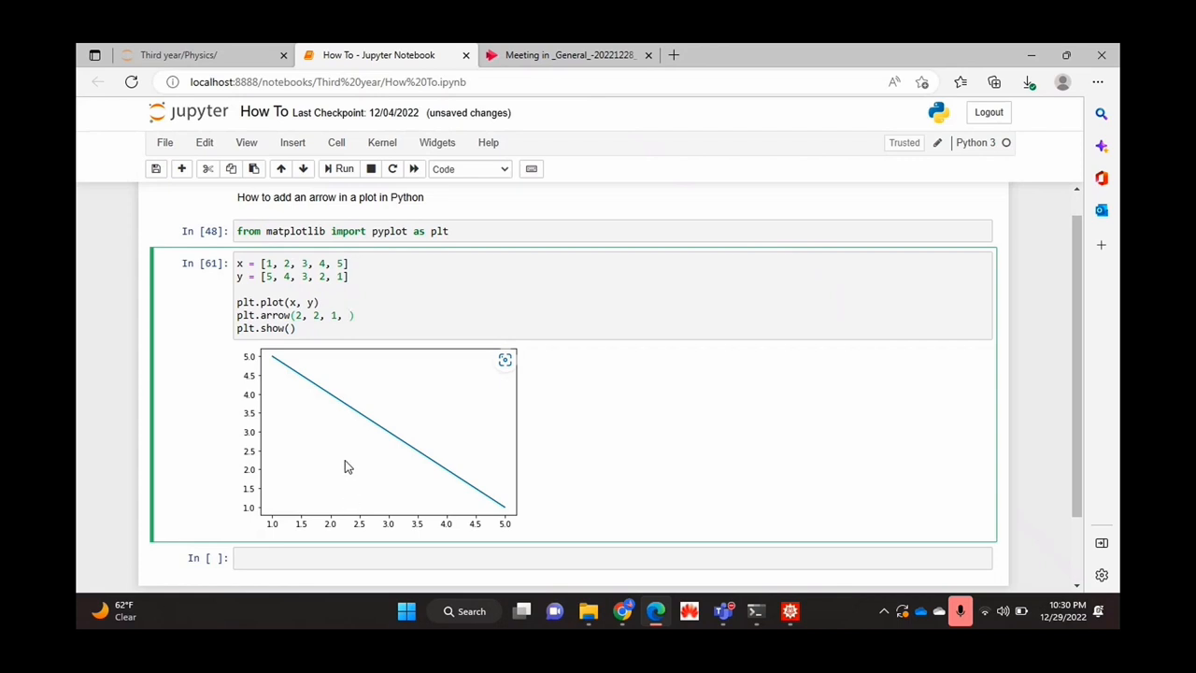
text(0.5)
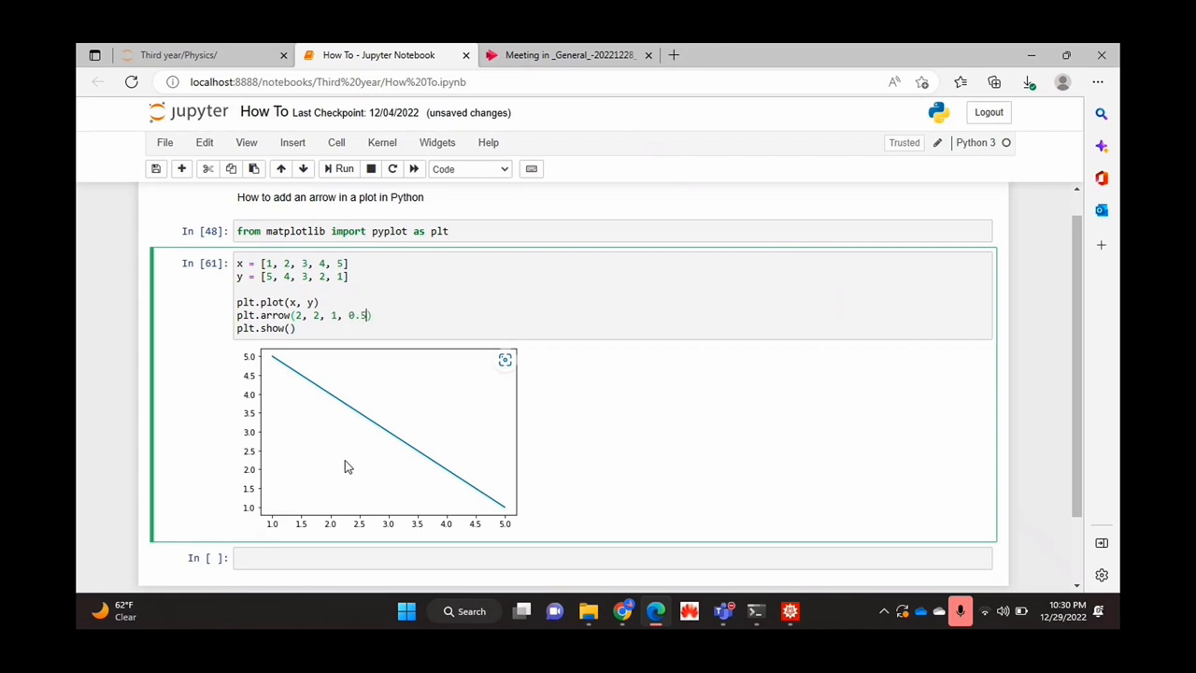
text(, width=0.)
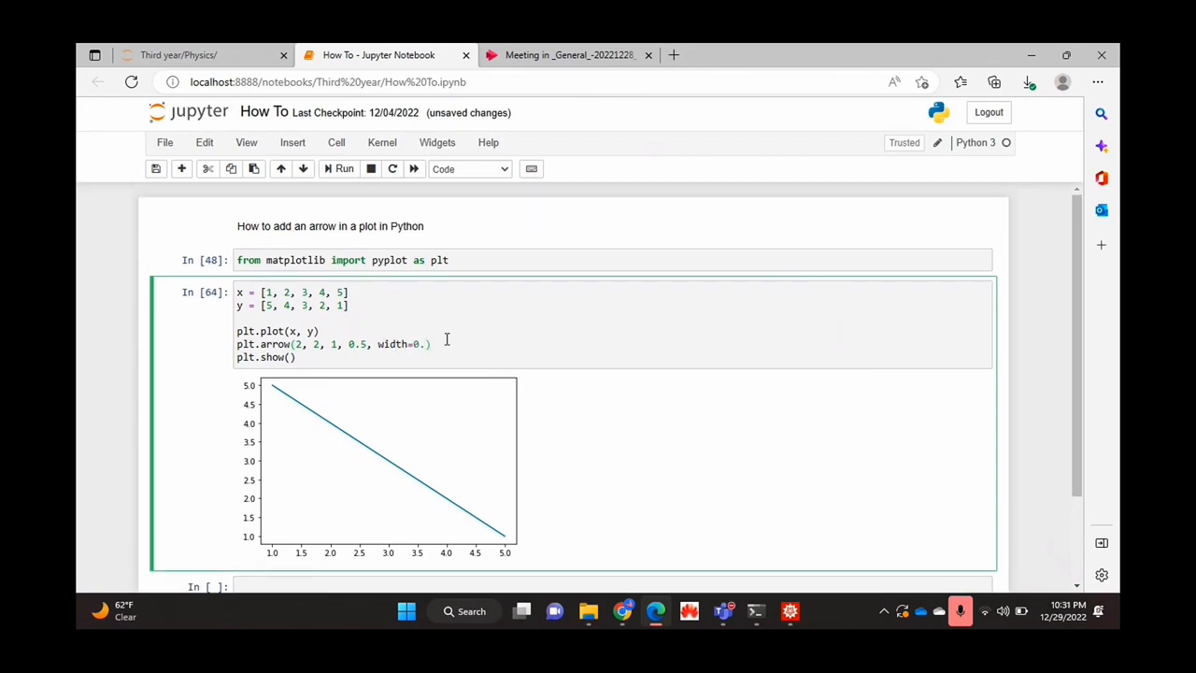
Complete width=0.05 and run the cell to draw the dark arrow
text(05)
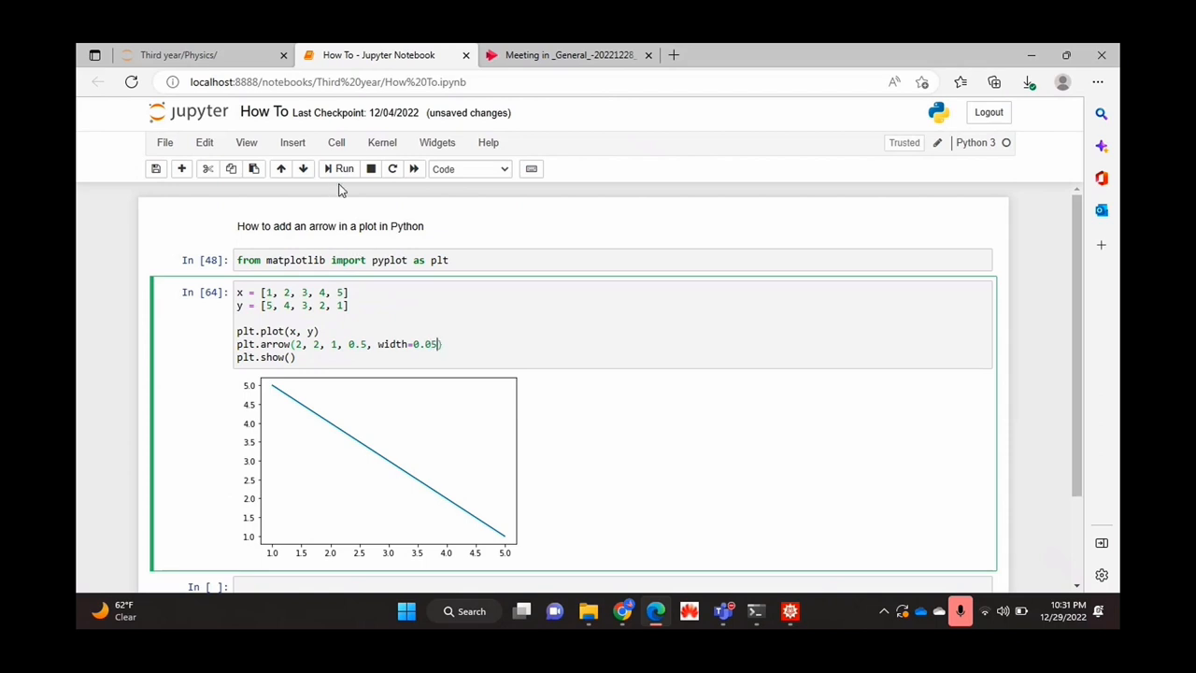
click(339, 168)
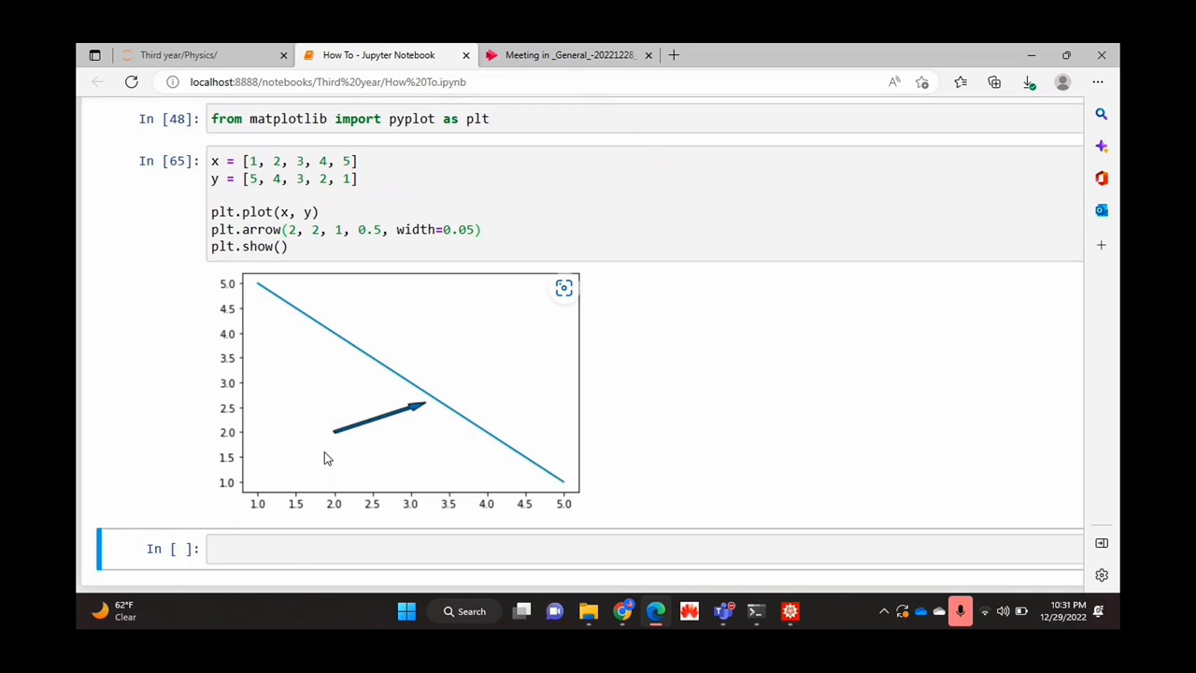
mouse_move(324, 446)
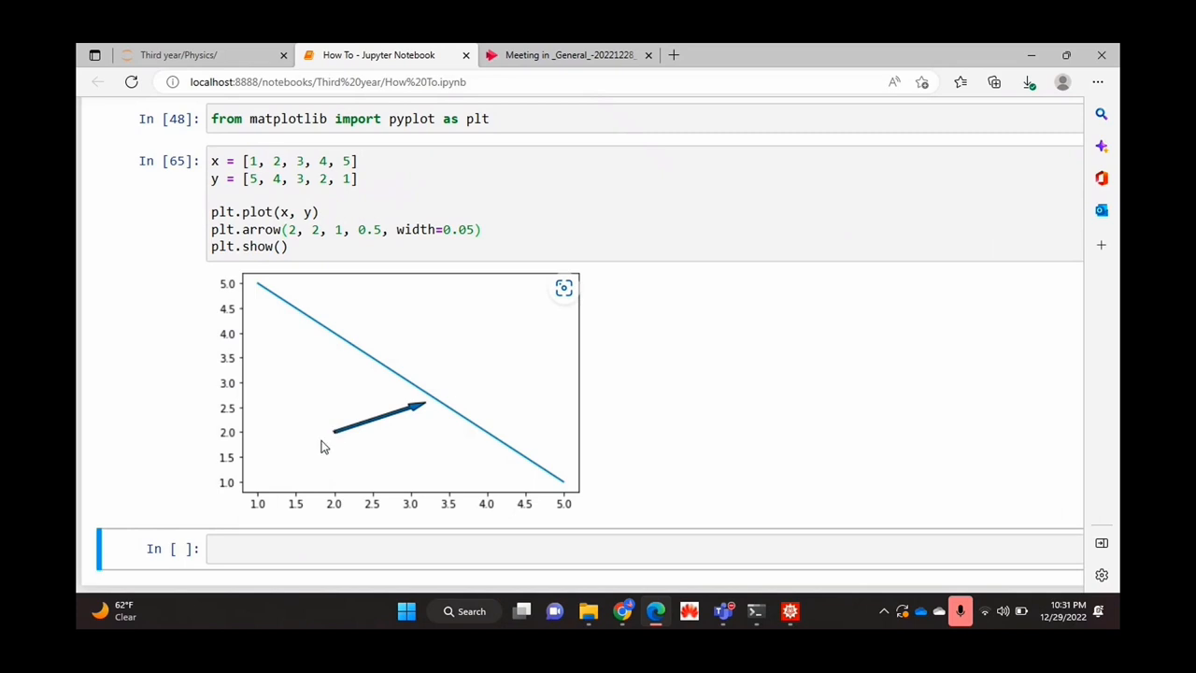
mouse_move(336, 510)
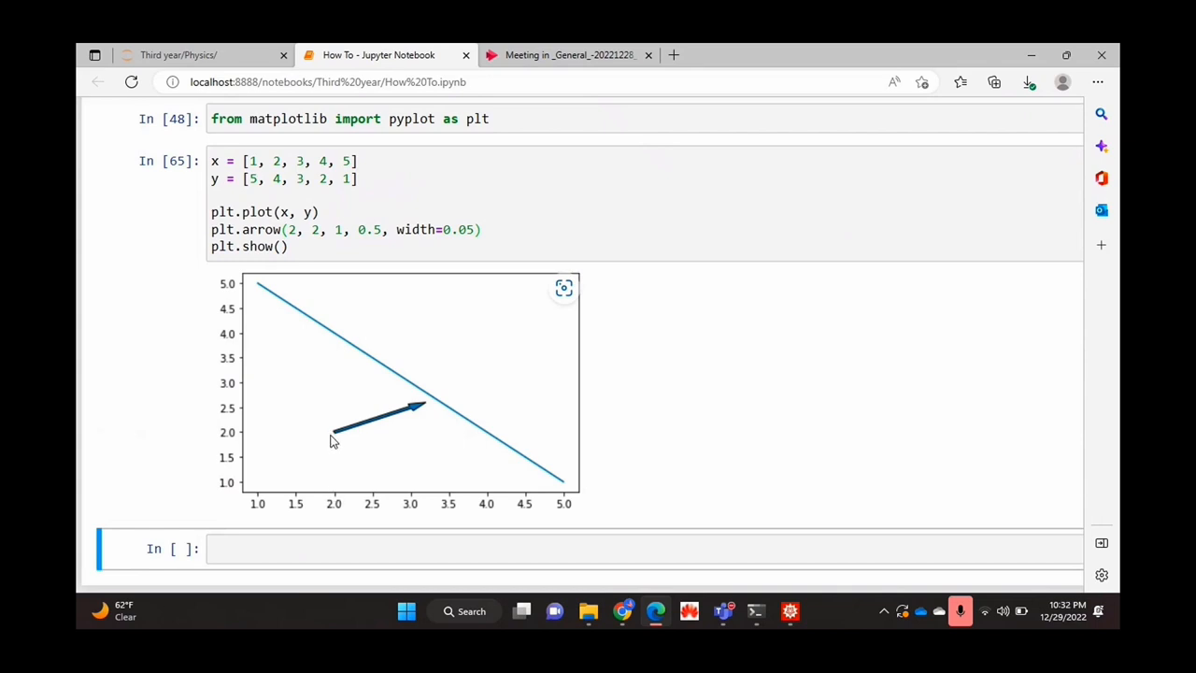
mouse_move(417, 430)
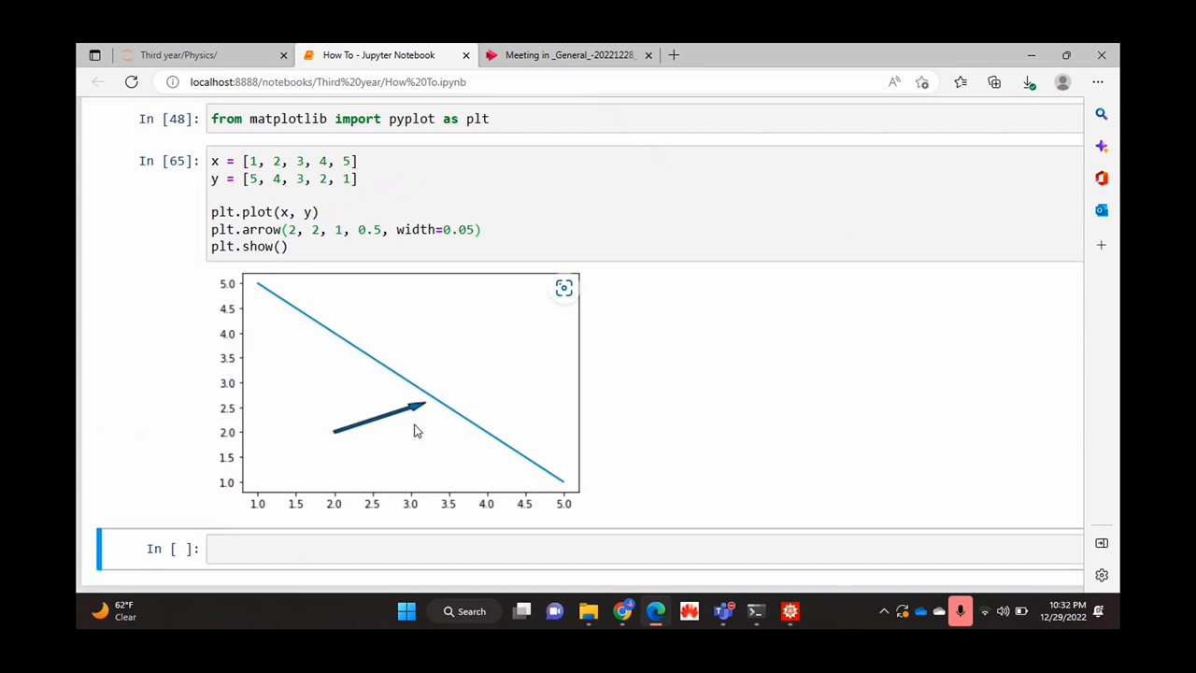
mouse_move(418, 416)
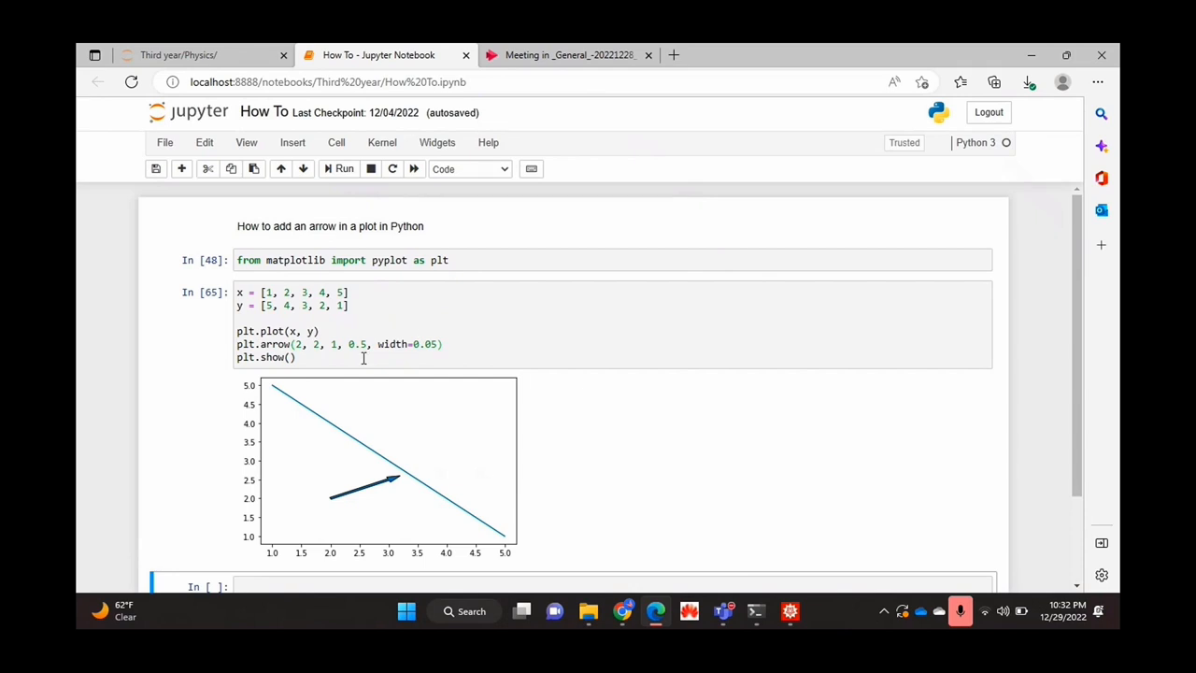
Change the arrow's x offset to -1 and re-run the cell so it points left
scroll(down, 3)
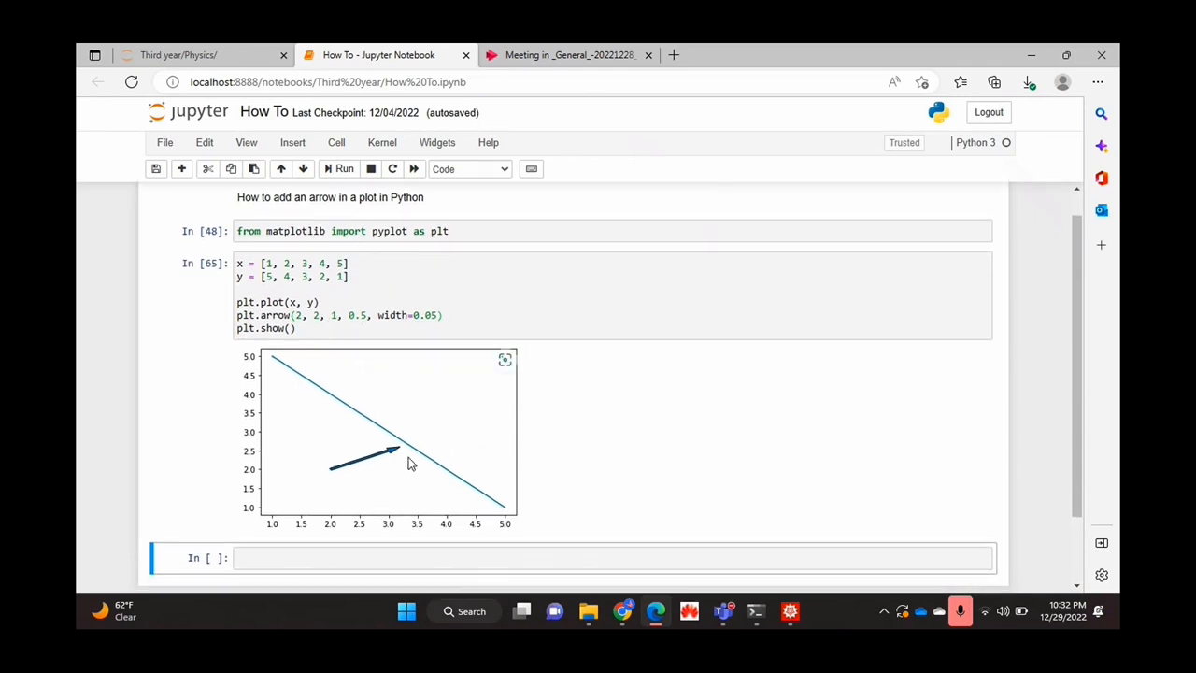
mouse_move(312, 456)
text(-)
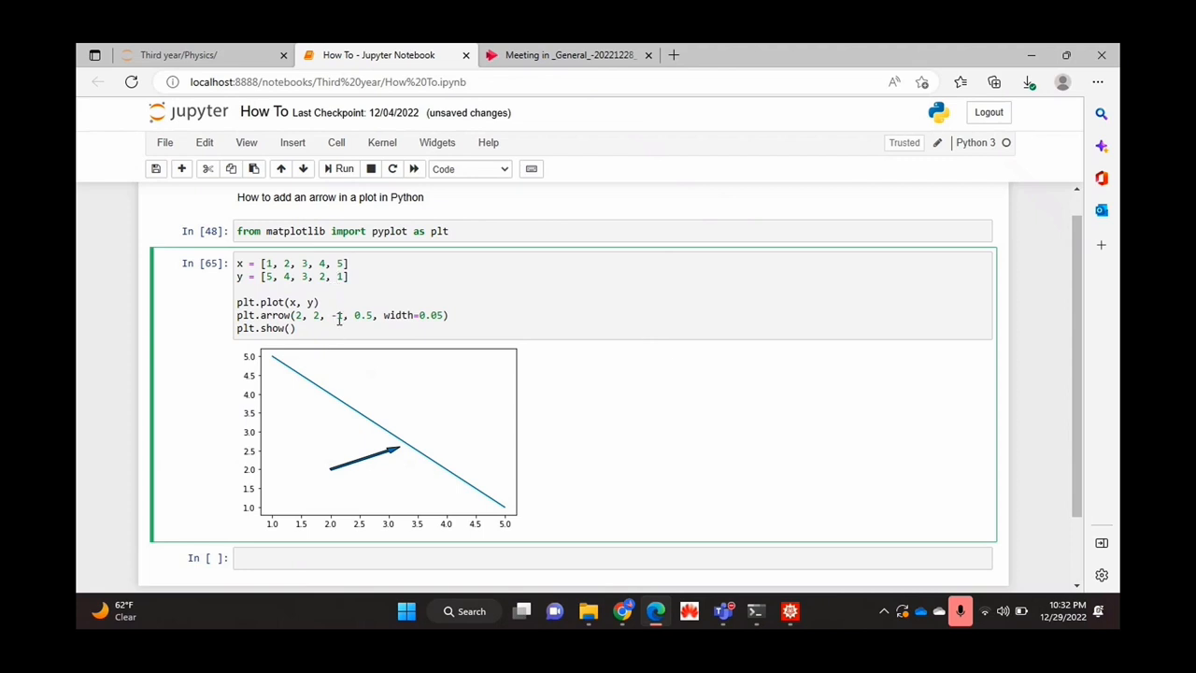
click(340, 169)
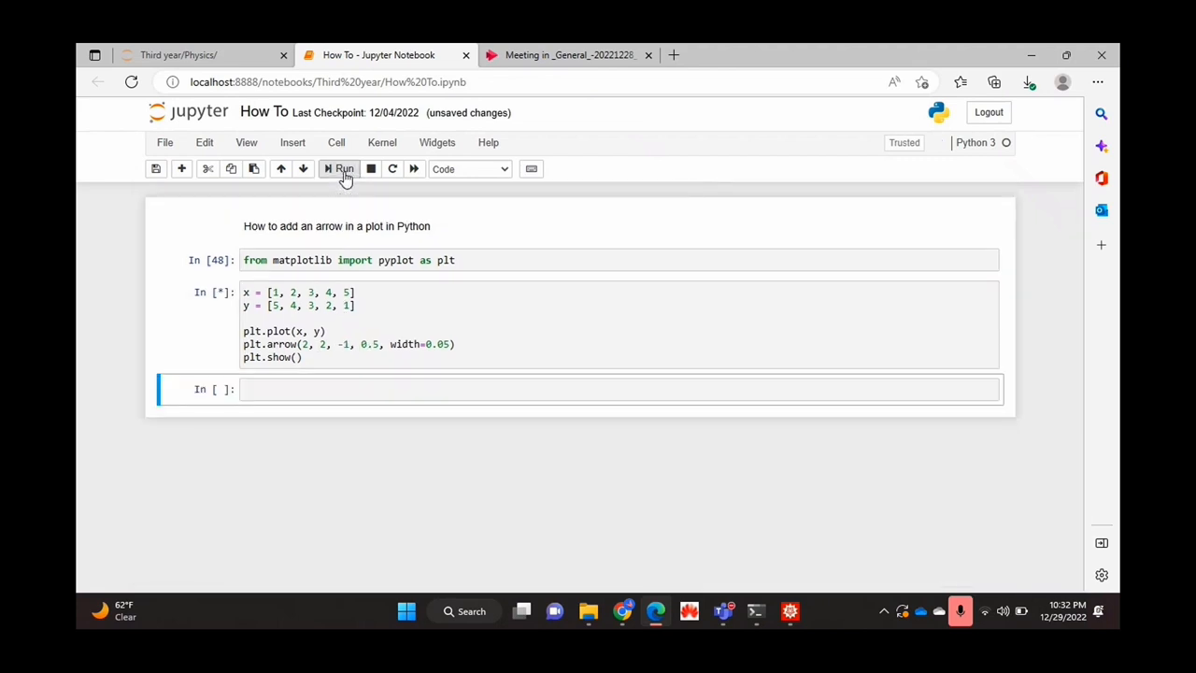
click(340, 169)
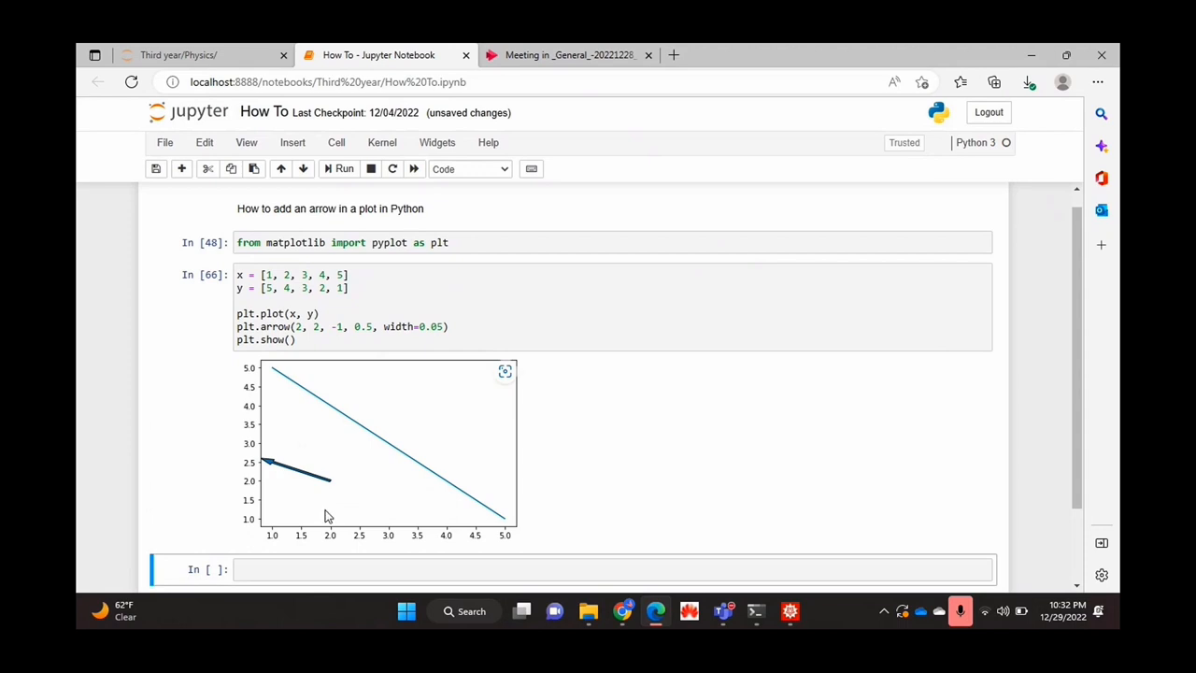
mouse_move(252, 474)
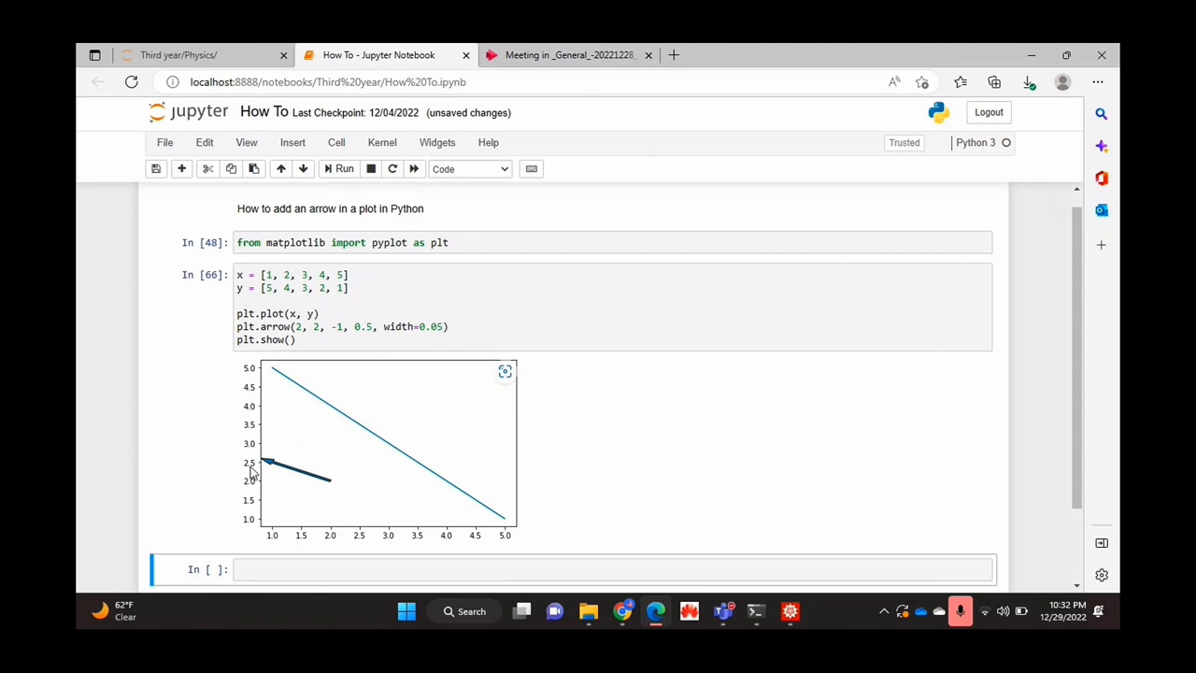